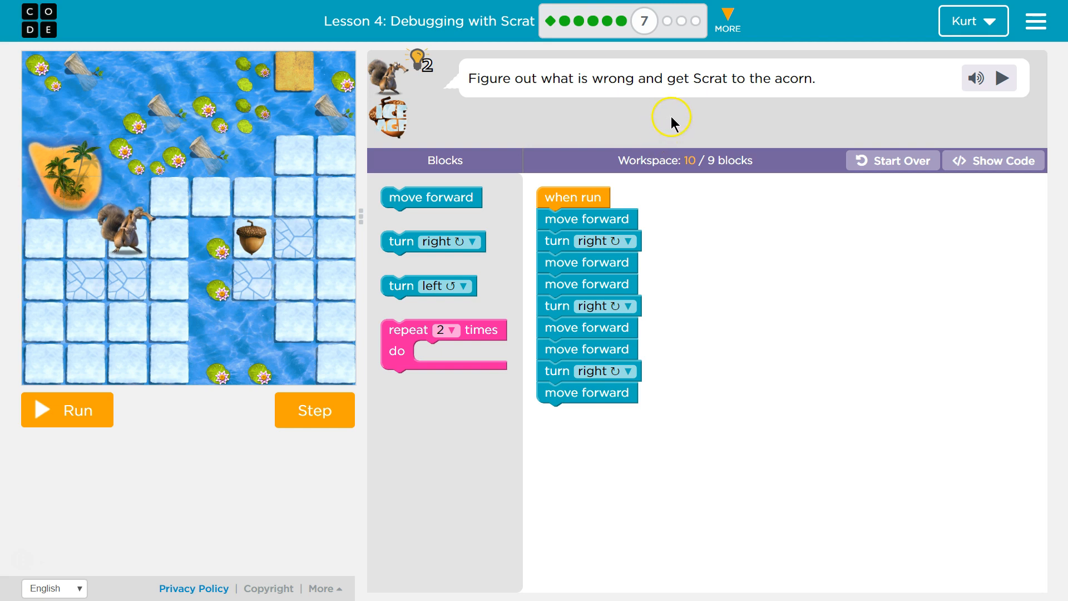
{"action": "mouse_move", "coordinate": [259, 174]}
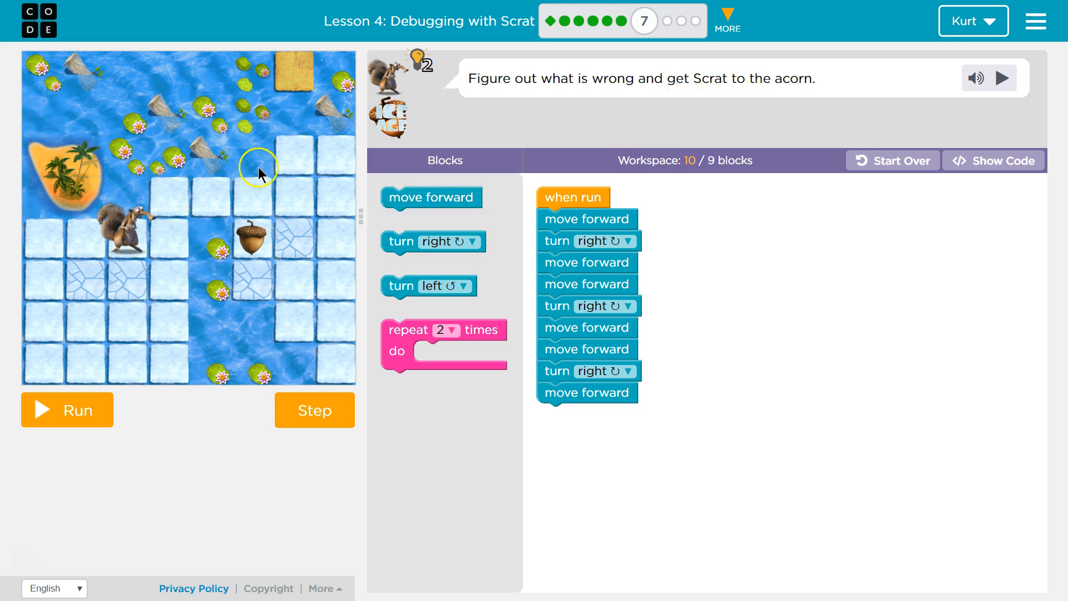
- Run the starting program so Scrat wanders onto the cracked ice
{"action": "left_click", "coordinate": [67, 410]}
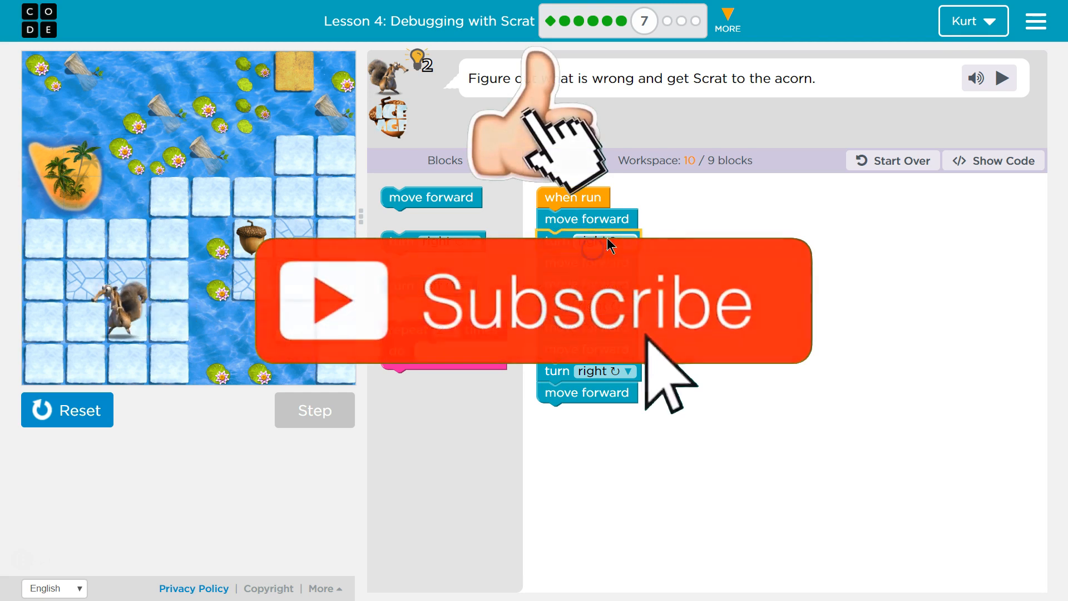
- Switch Scrat's first turn from right to left and reset him to the start
{"action": "left_click", "coordinate": [67, 411]}
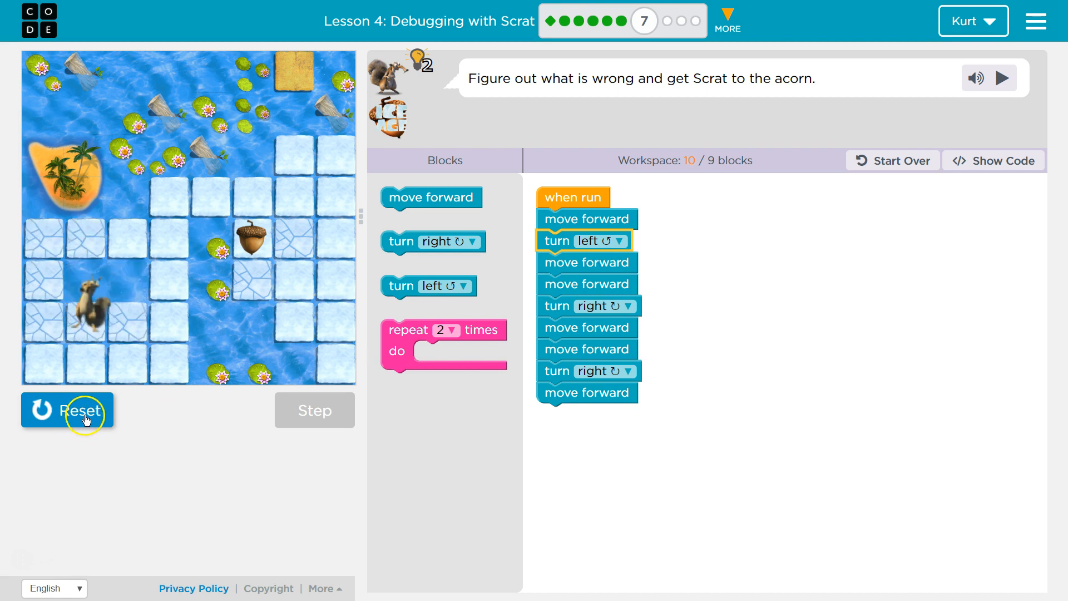
{"action": "left_click", "coordinate": [66, 411]}
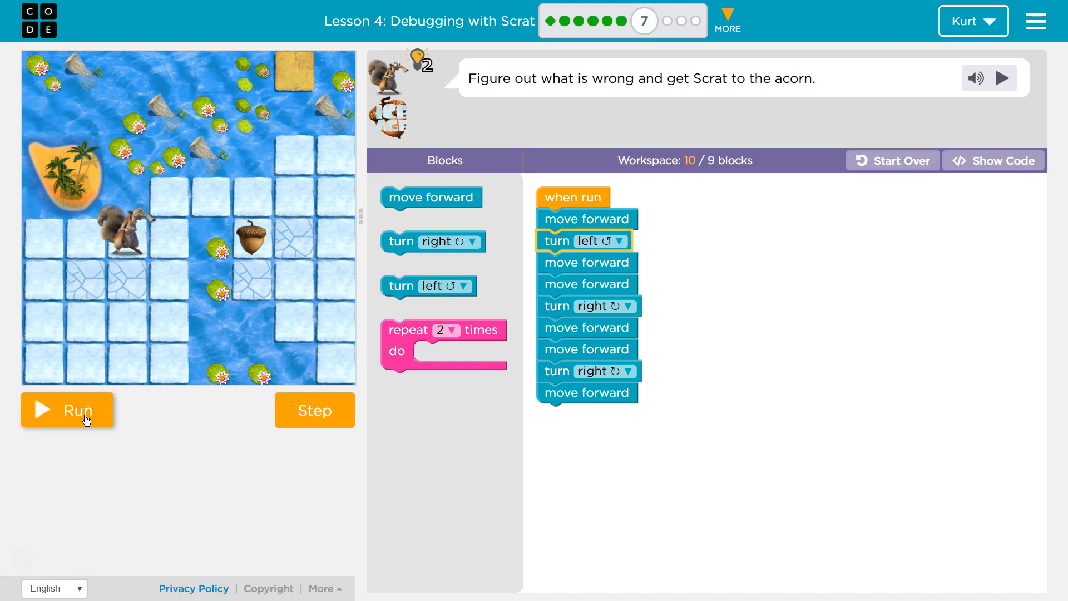
- Step Scrat one block at a time past the new left turn
{"action": "left_click", "coordinate": [314, 411]}
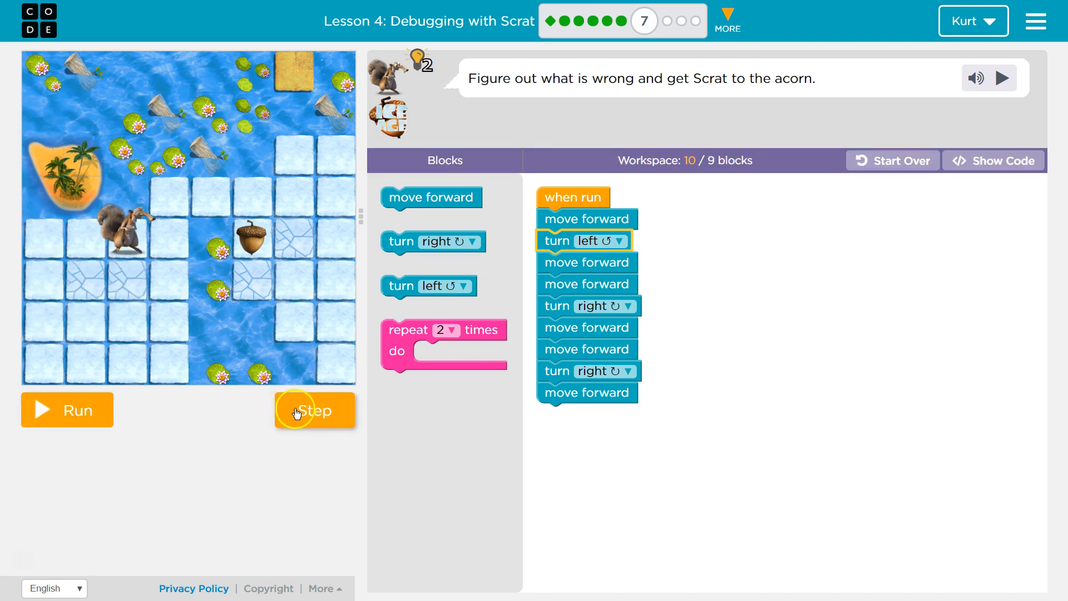
{"action": "left_click", "coordinate": [315, 410]}
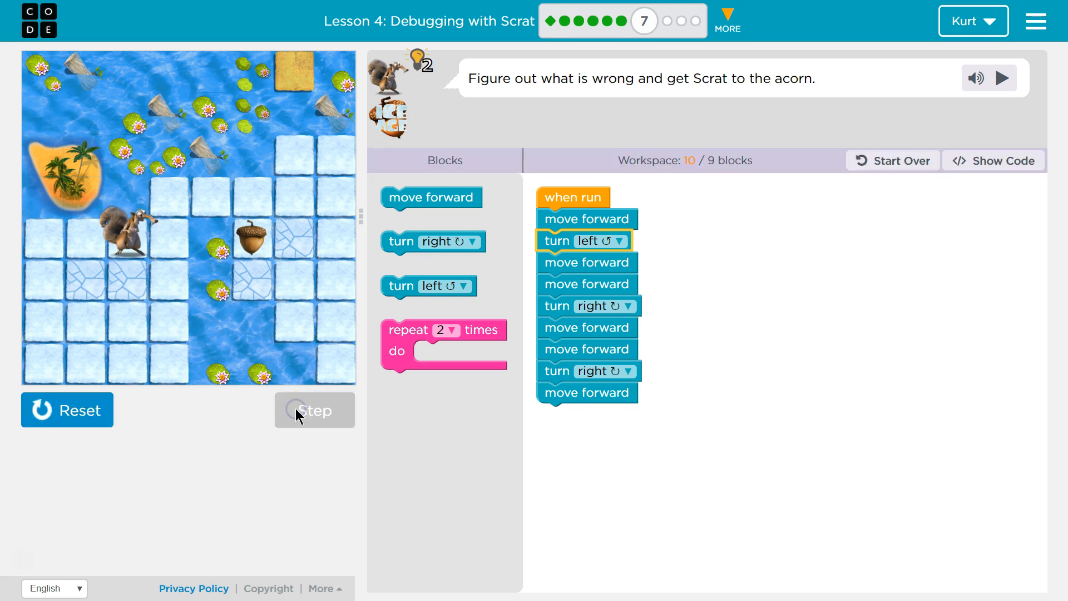
{"action": "left_click", "coordinate": [314, 411]}
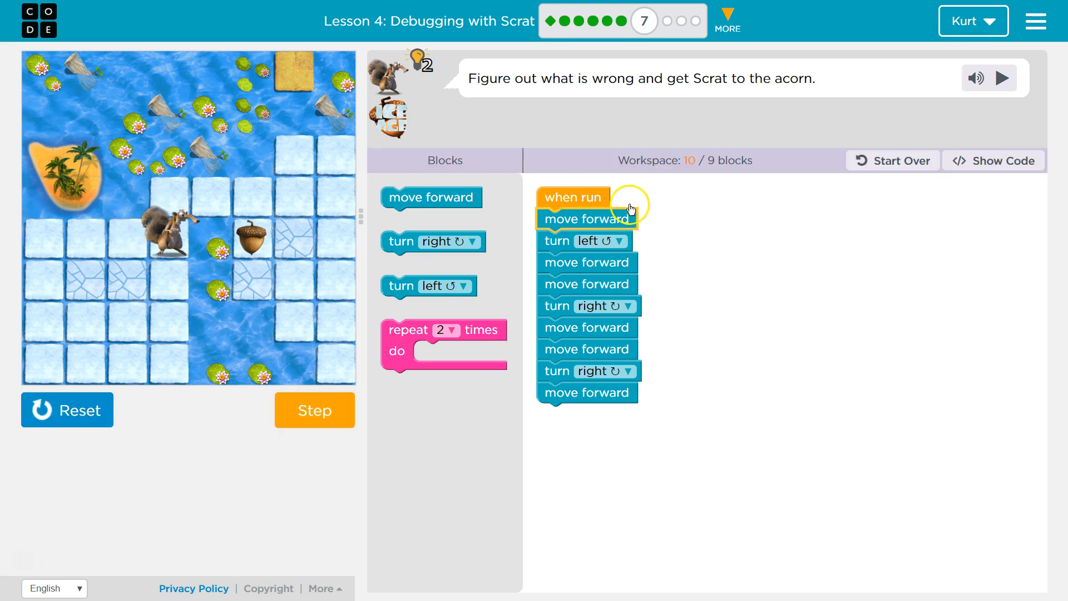
{"action": "left_click", "coordinate": [313, 411]}
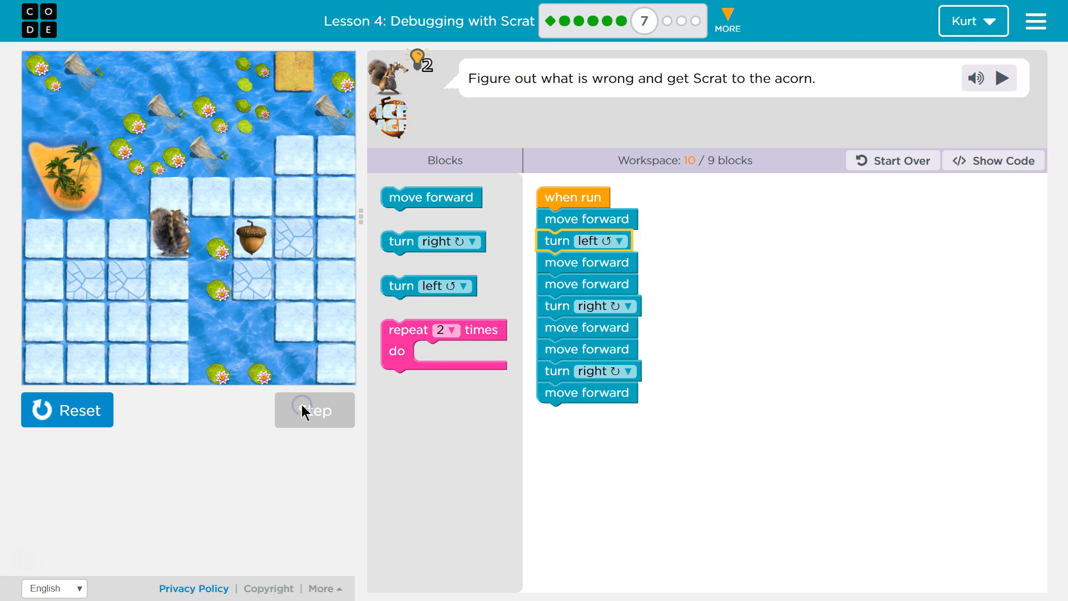
{"action": "left_click", "coordinate": [314, 411]}
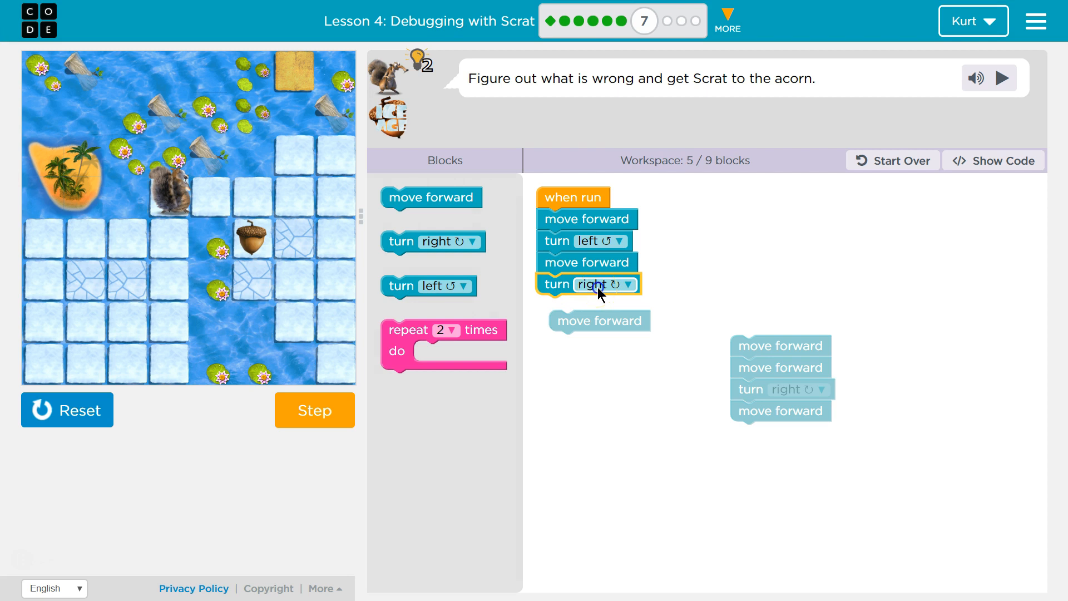
- Attach one move forward under the right turn, try it, and reset Scrat
{"action": "left_click", "coordinate": [626, 284]}
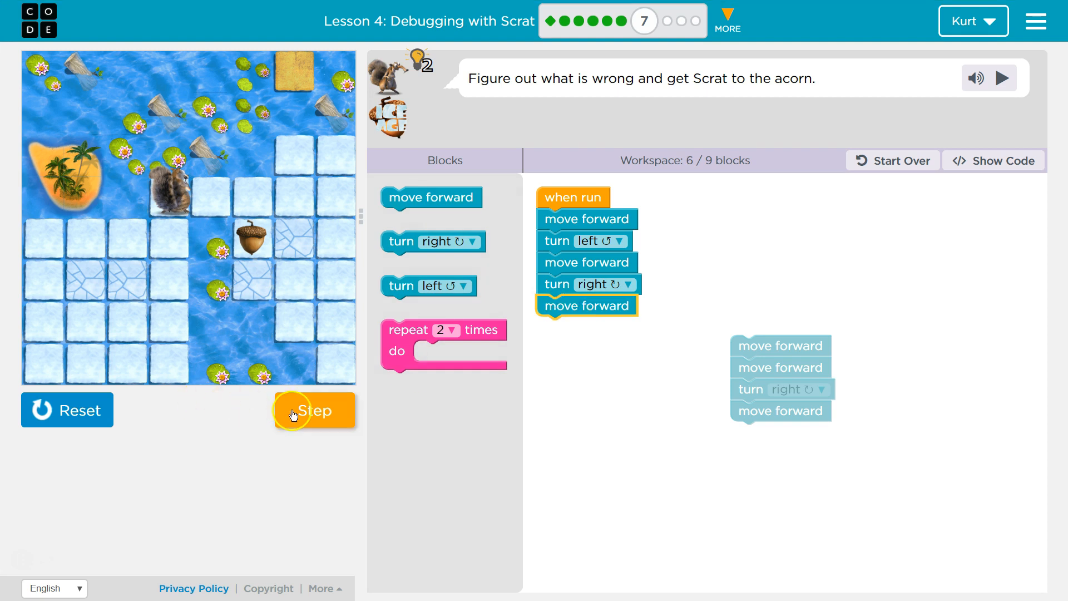
{"action": "left_click", "coordinate": [314, 411]}
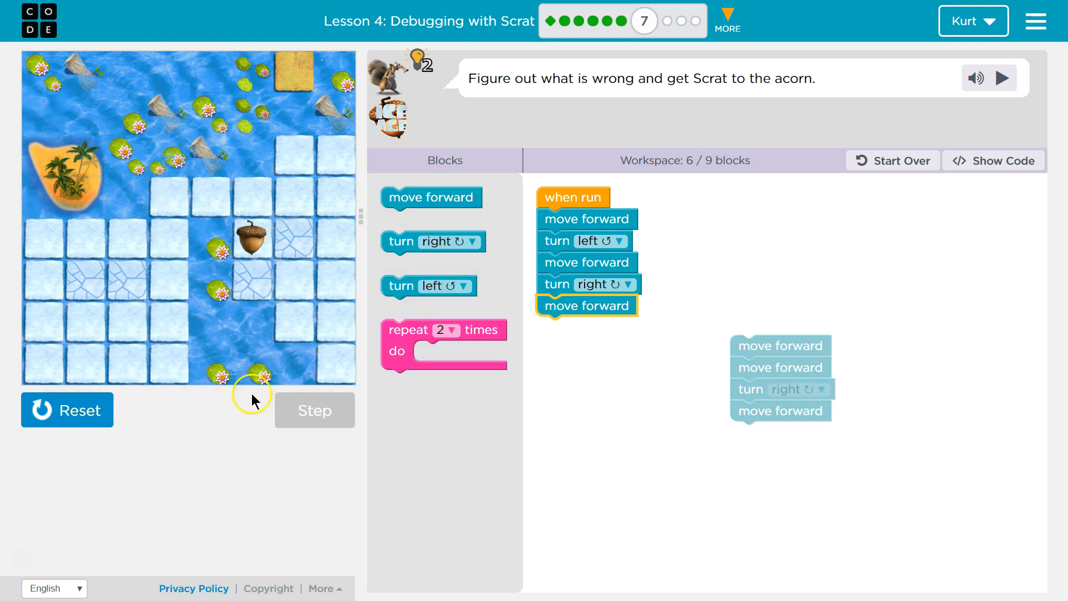
{"action": "left_click", "coordinate": [66, 409]}
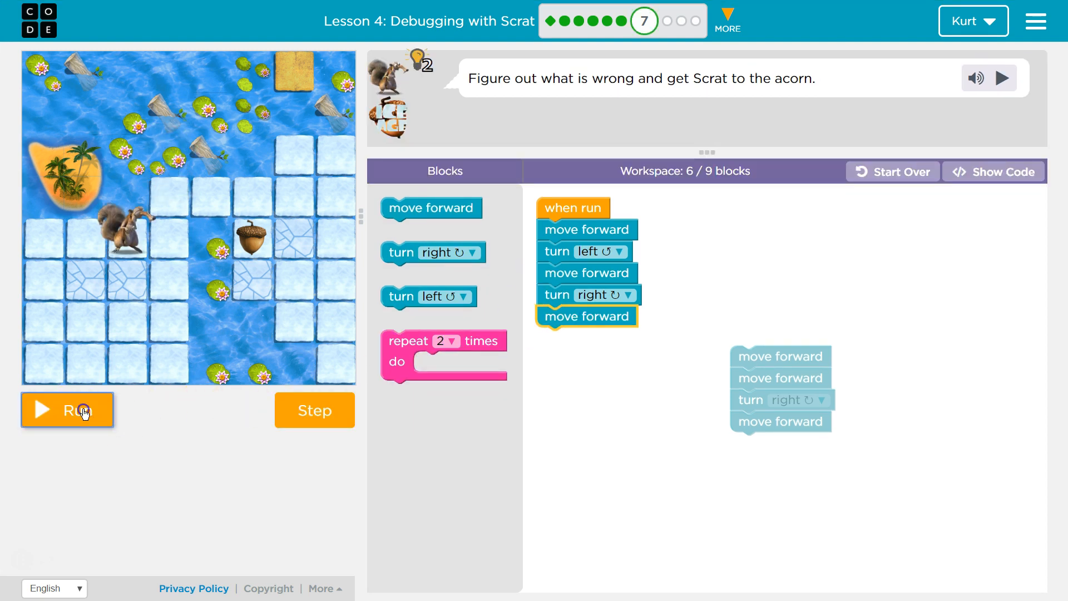
- Step Scrat through the shortened move, left, move, right, move program
{"action": "left_click", "coordinate": [66, 410]}
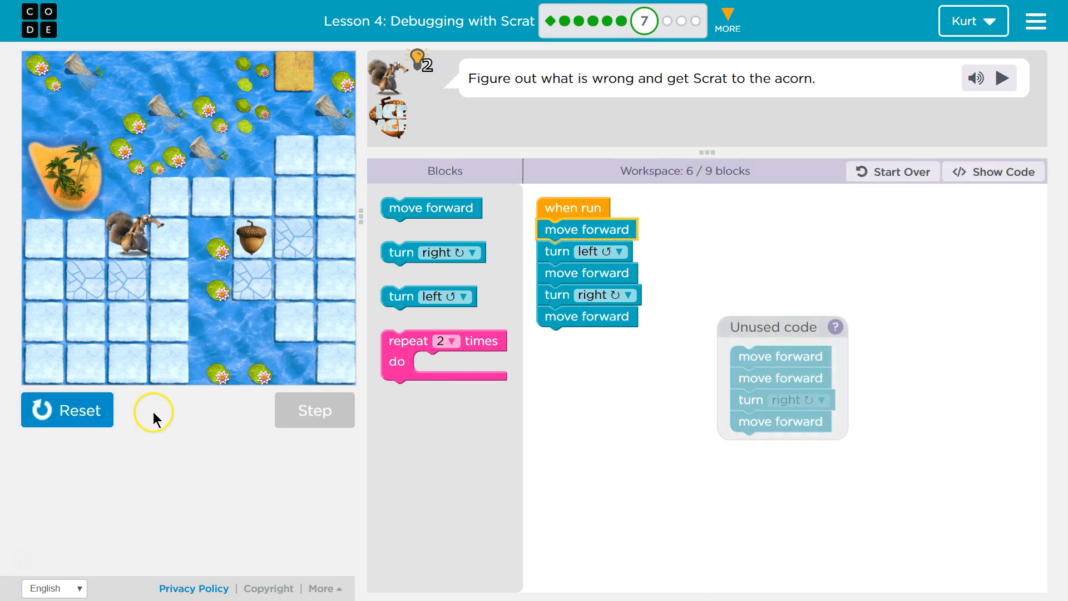
{"action": "left_click", "coordinate": [313, 411]}
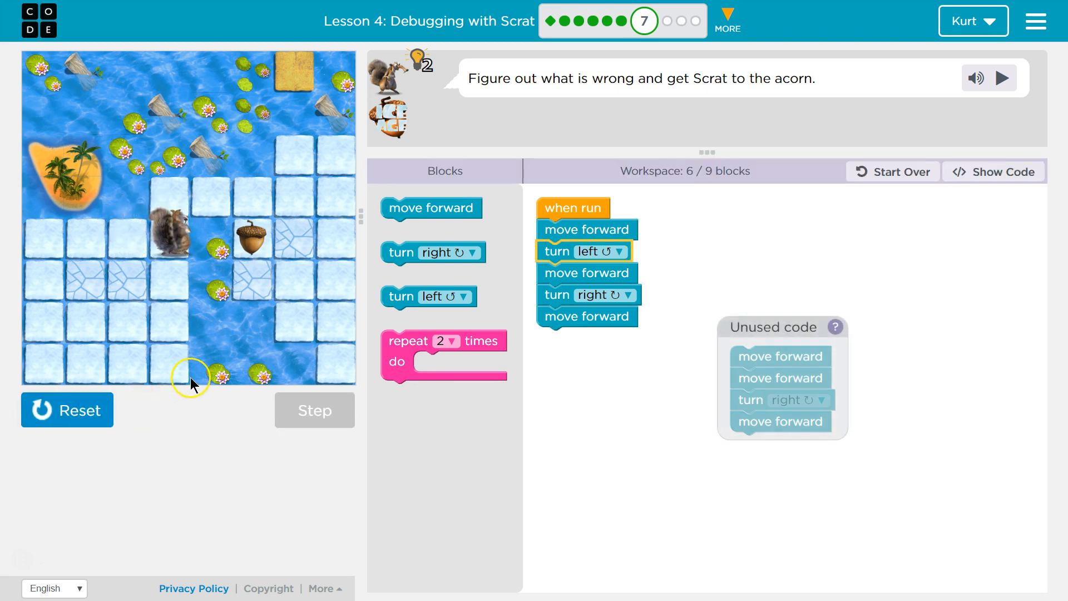
{"action": "left_click", "coordinate": [314, 410]}
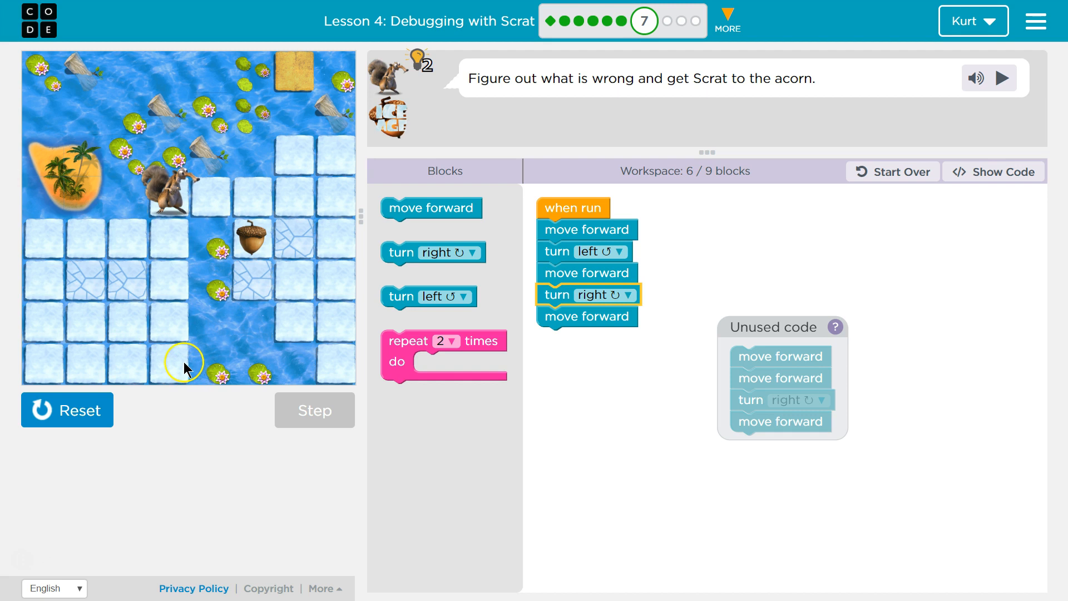
{"action": "left_click", "coordinate": [314, 410]}
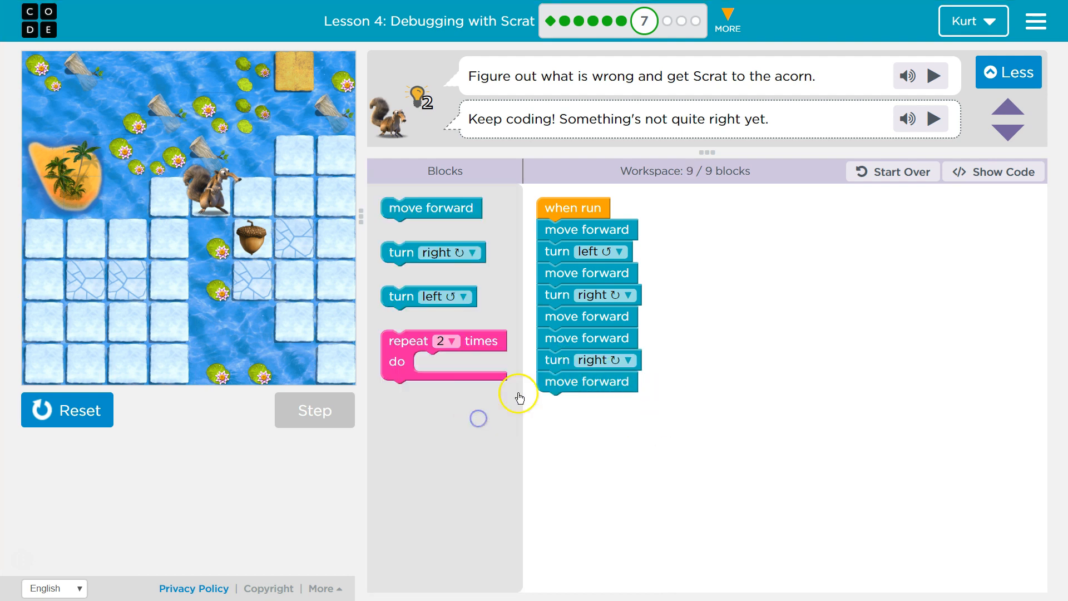
{"action": "mouse_move", "coordinate": [735, 173]}
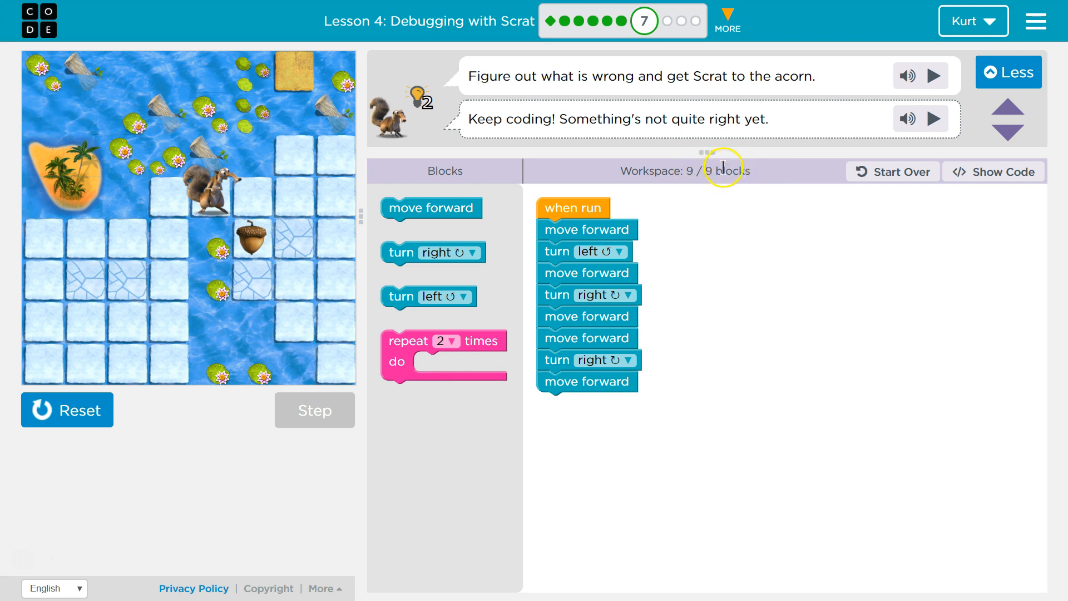
- Reset Scrat to the start with the full nine-block program in place
{"action": "left_click", "coordinate": [67, 410]}
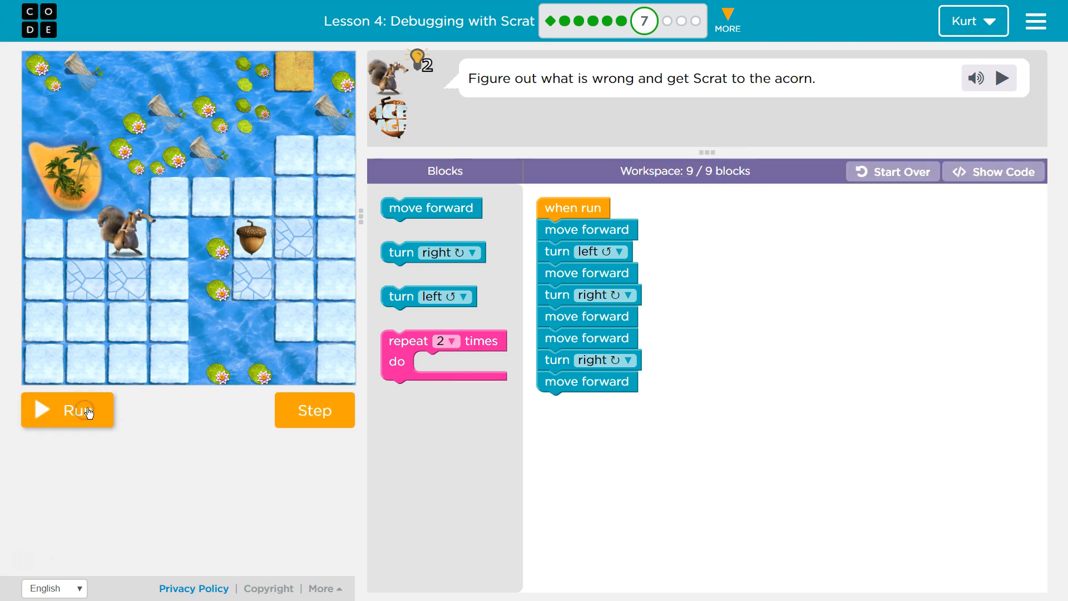
- Run the nine-block program so puzzle 7 is marked complete
{"action": "left_click", "coordinate": [67, 410]}
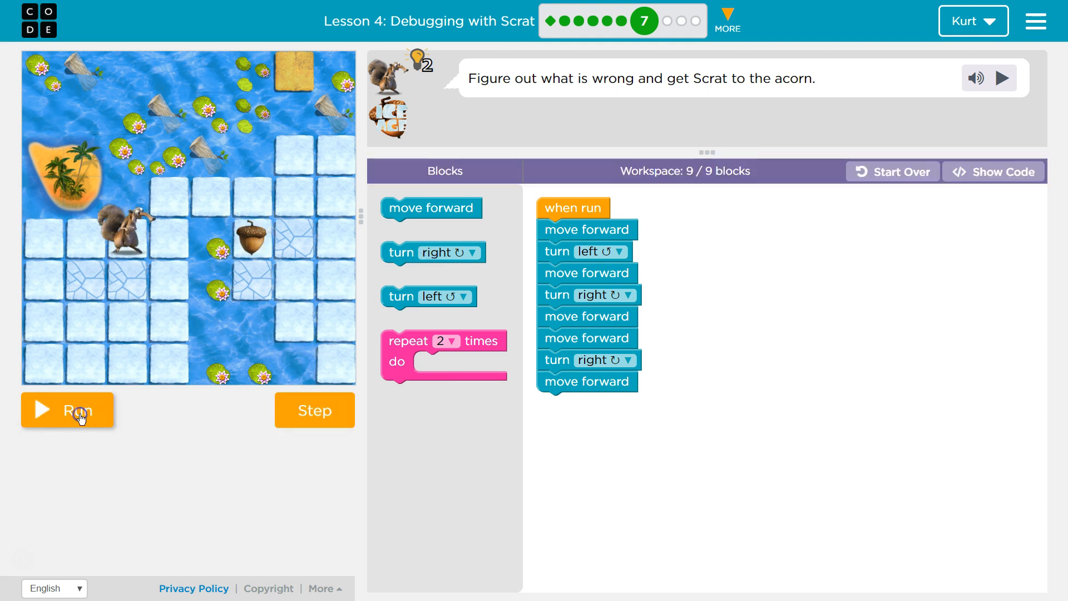
- Step Scrat block by block along the top row onto the acorn's square
{"action": "left_click", "coordinate": [68, 410]}
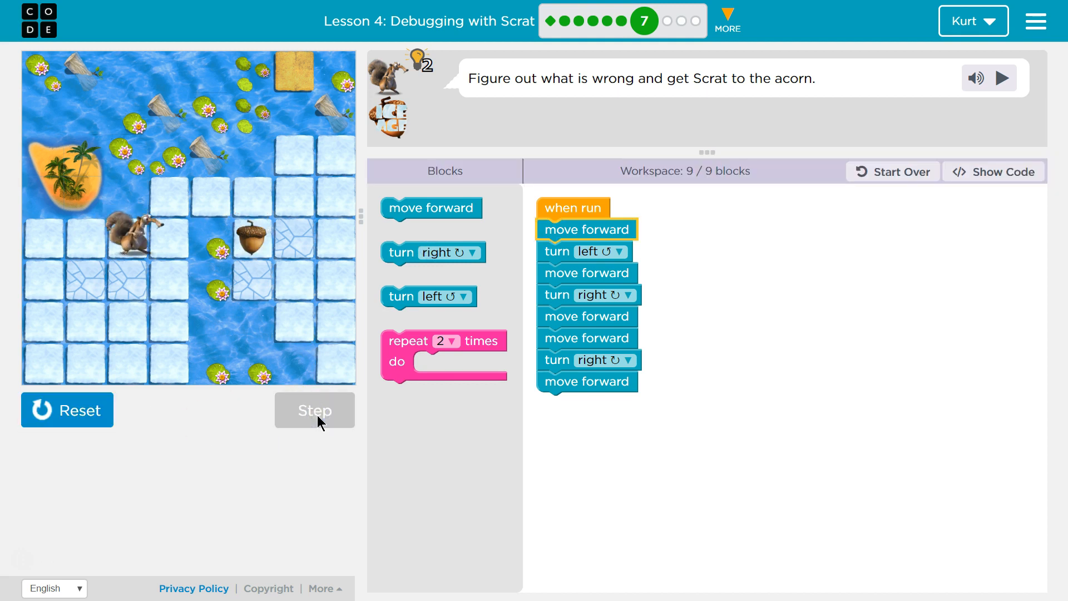
{"action": "left_click", "coordinate": [314, 411]}
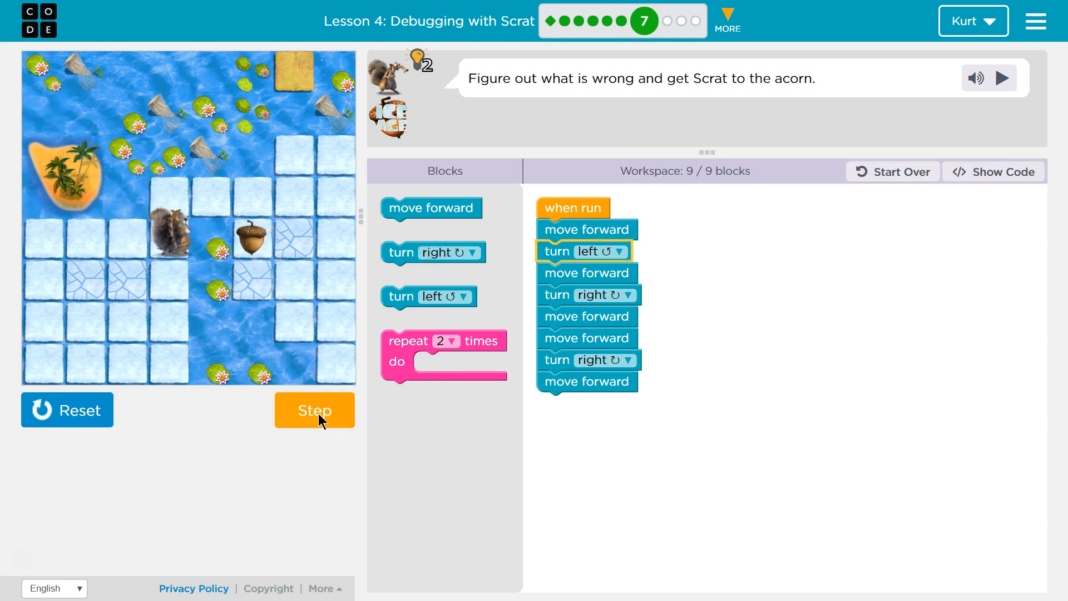
{"action": "left_click", "coordinate": [314, 411]}
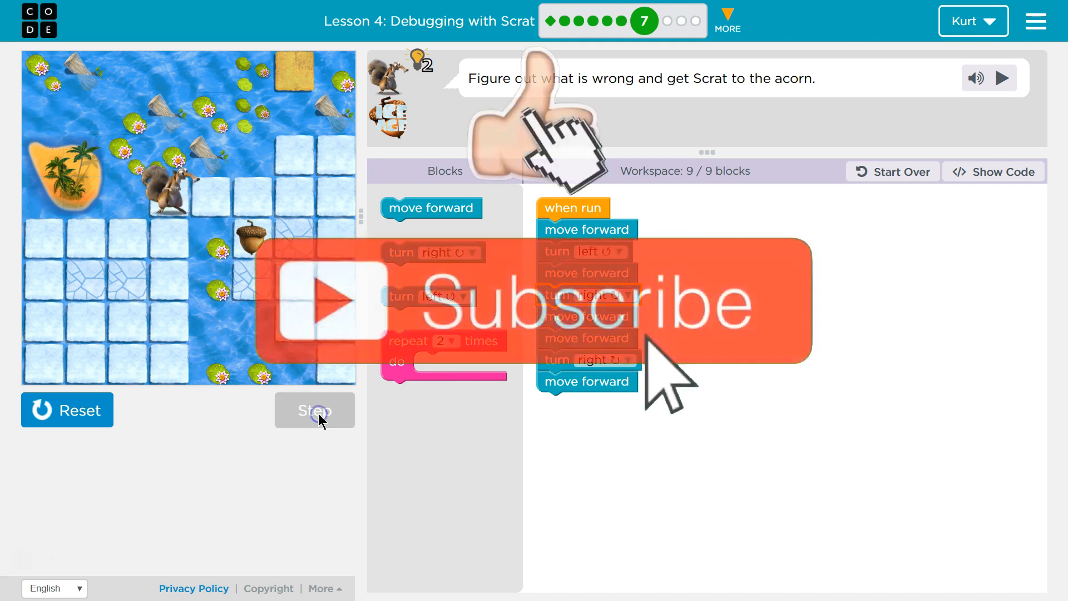
{"action": "left_click", "coordinate": [314, 411]}
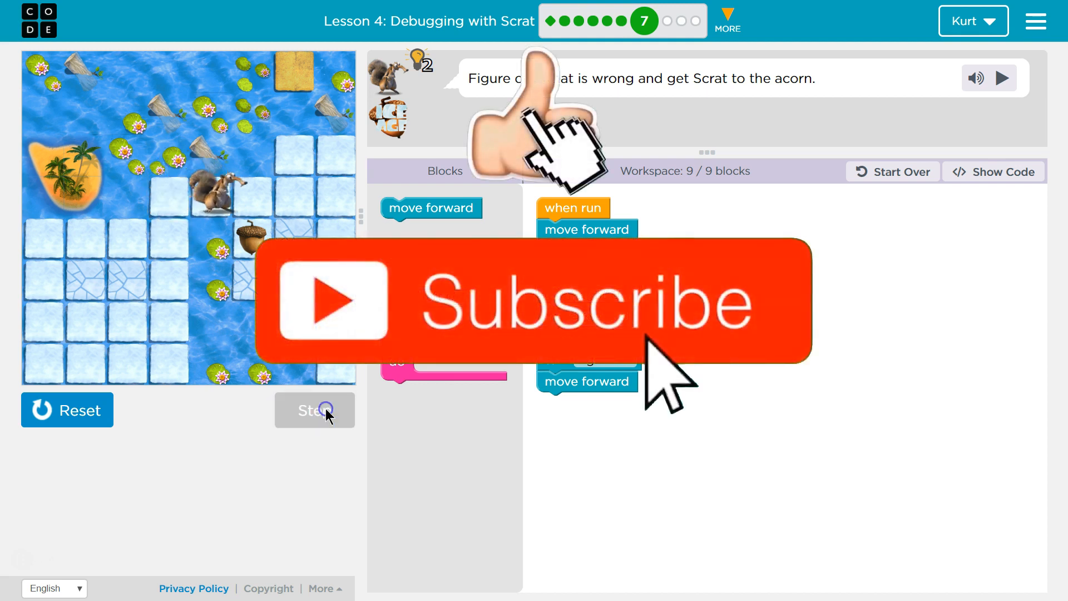
{"action": "left_click", "coordinate": [315, 411]}
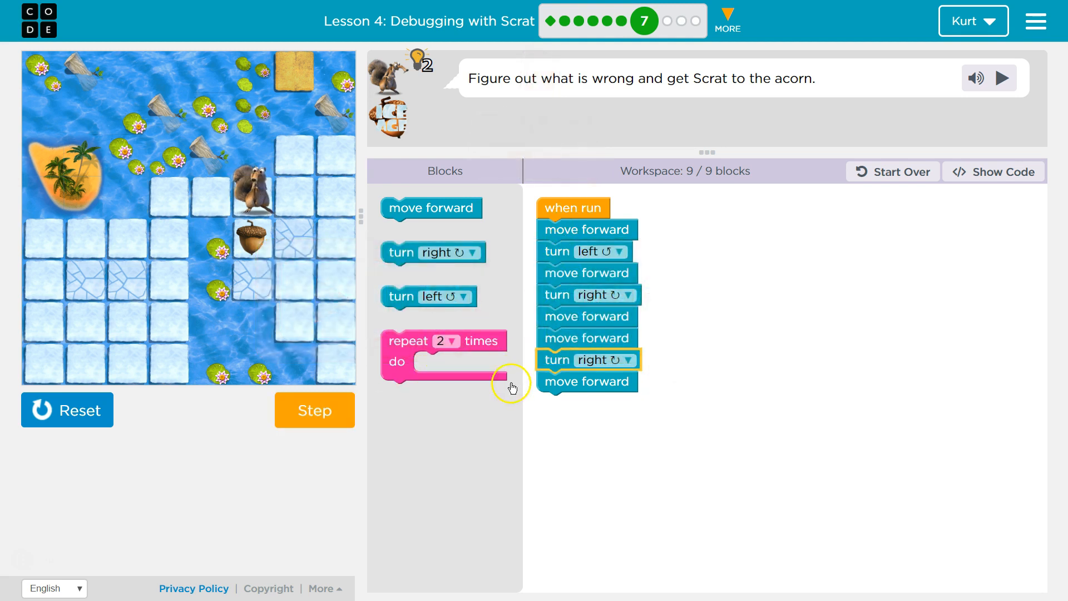
{"action": "left_click", "coordinate": [314, 411]}
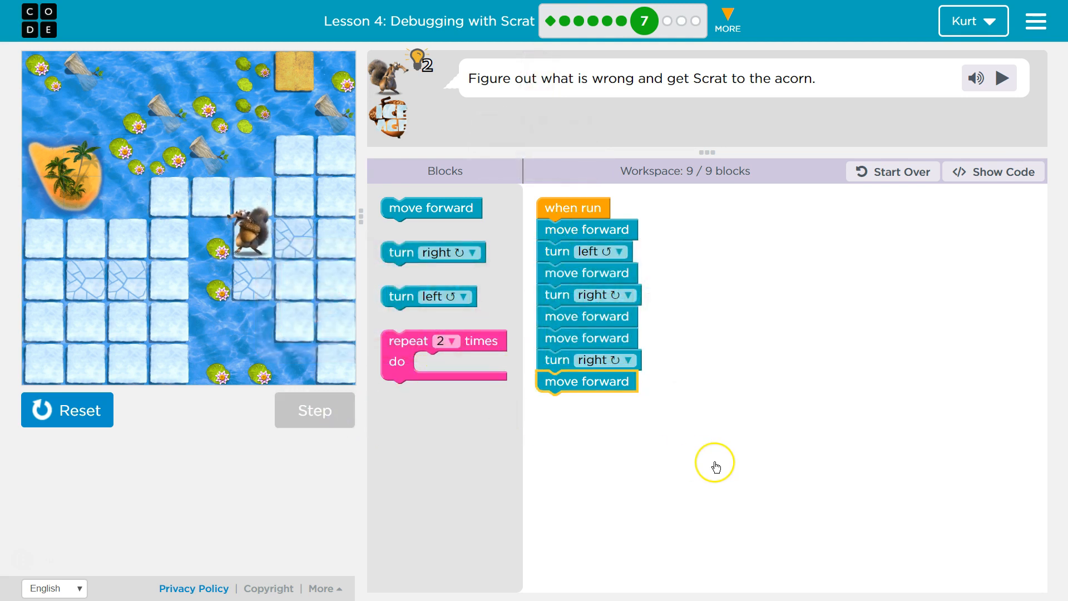